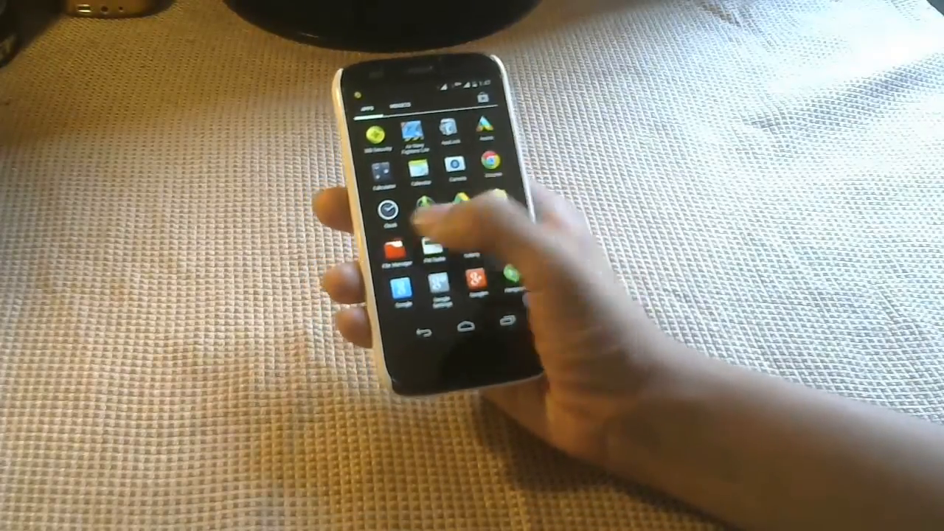
Launch the File Manager app from the app drawer to show the phone's file list.
click(391, 258)
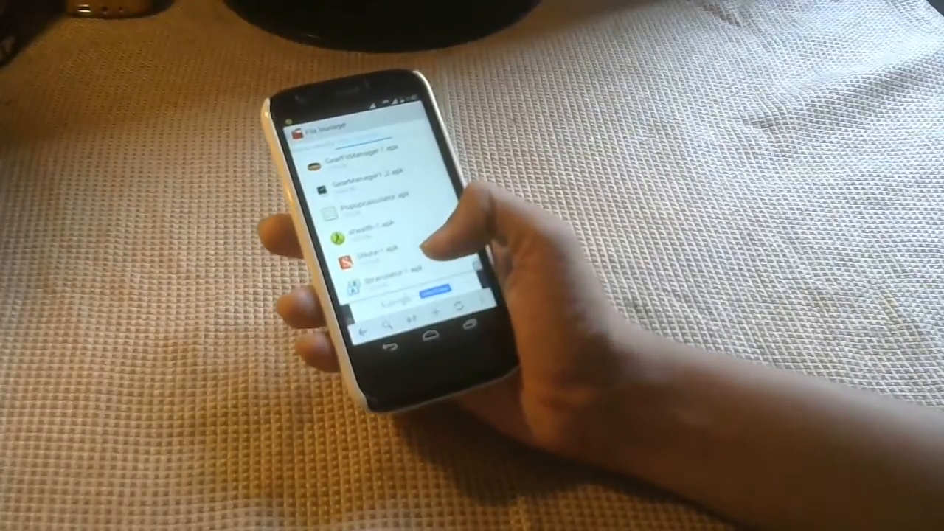
scroll(down, 3)
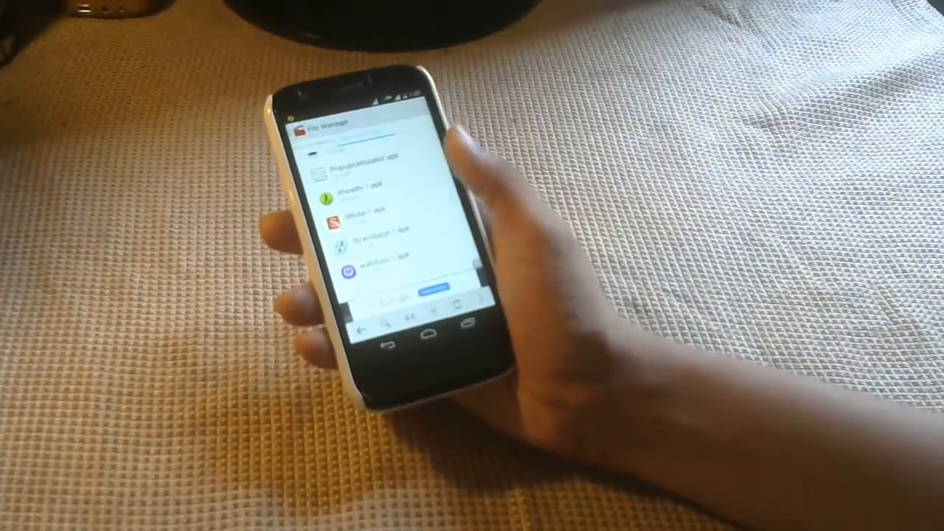